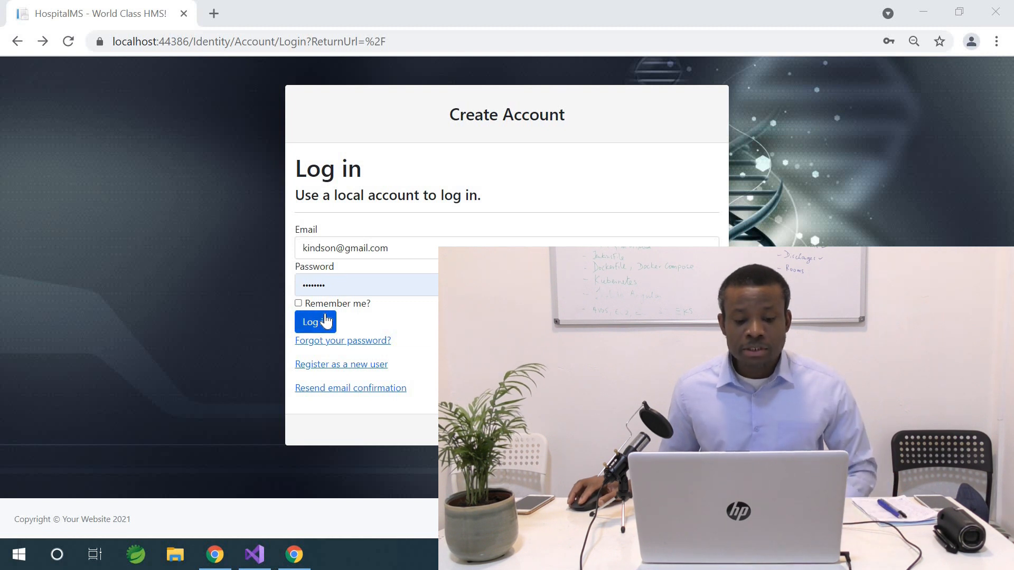
{"action": "mouse_move", "coordinate": [312, 109]}
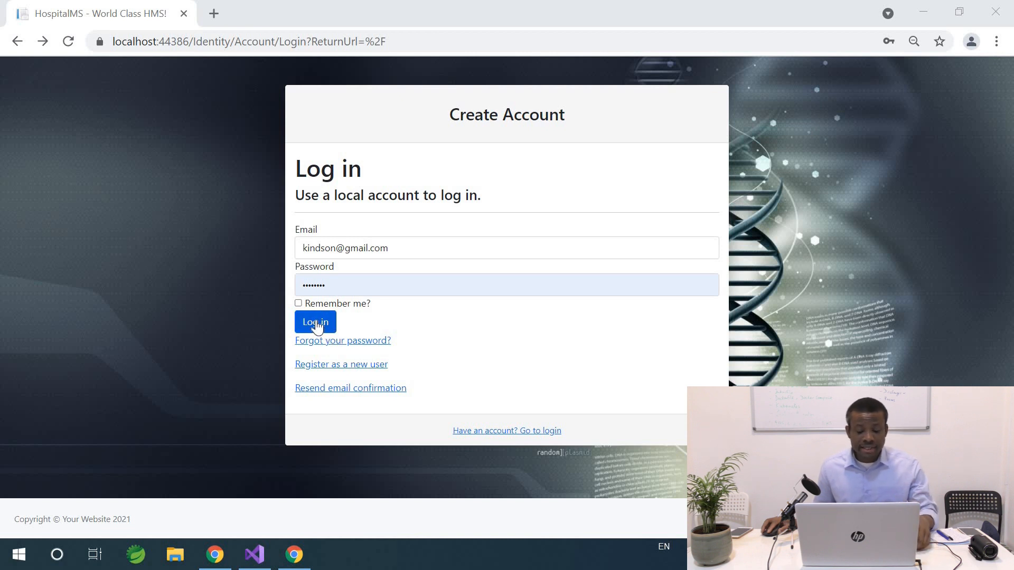
Step: Submit the saved login details to sign in to the HospitalMS dashboard
{"action": "left_click", "coordinate": [315, 322]}
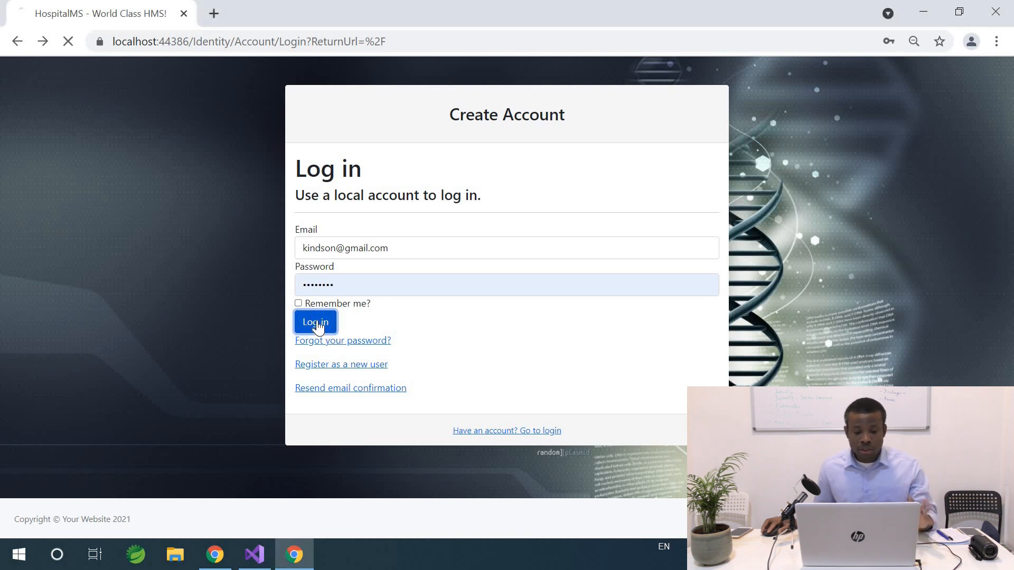
{"action": "left_click", "coordinate": [315, 322]}
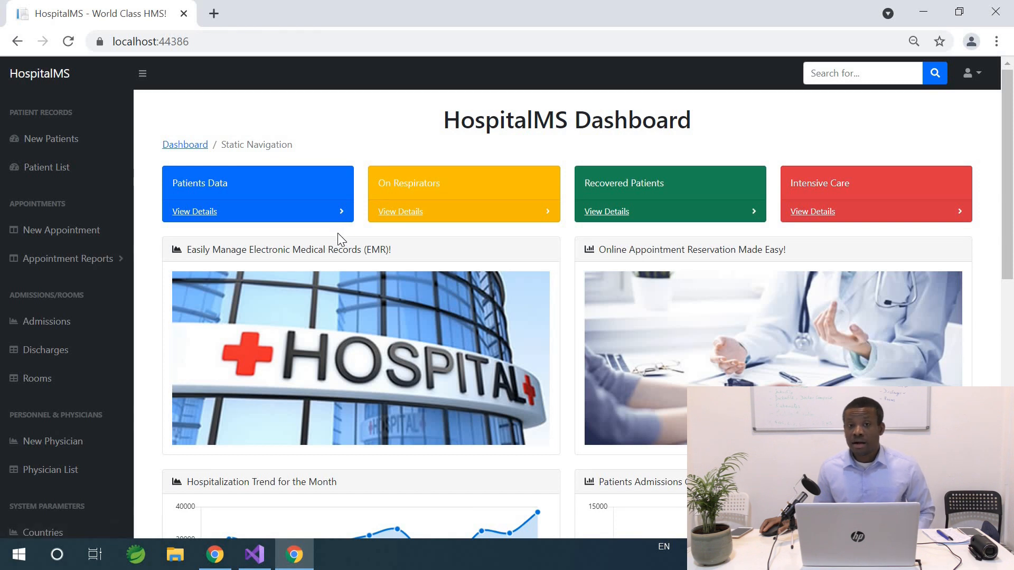
{"action": "mouse_move", "coordinate": [309, 149]}
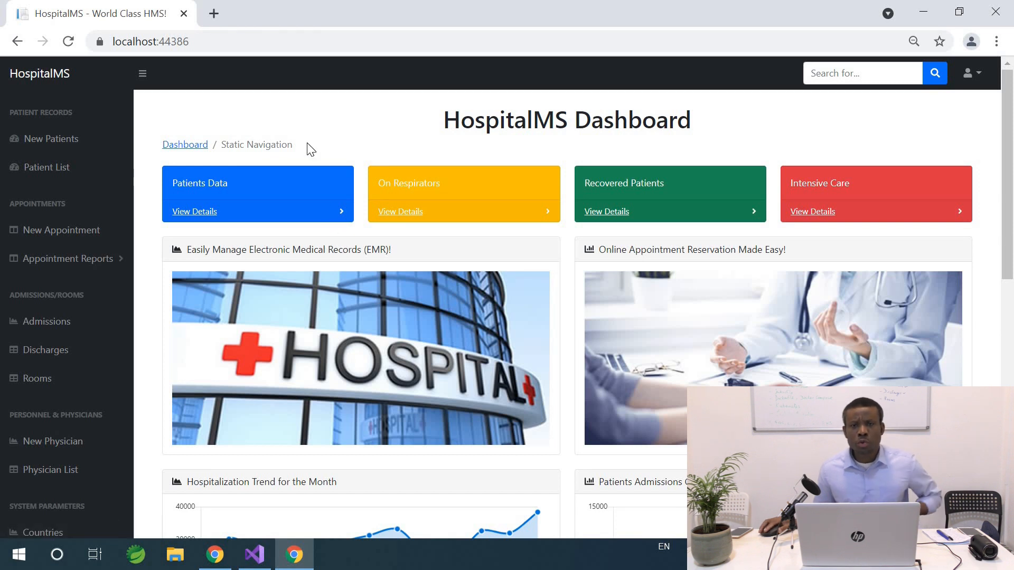
{"action": "mouse_move", "coordinate": [315, 29]}
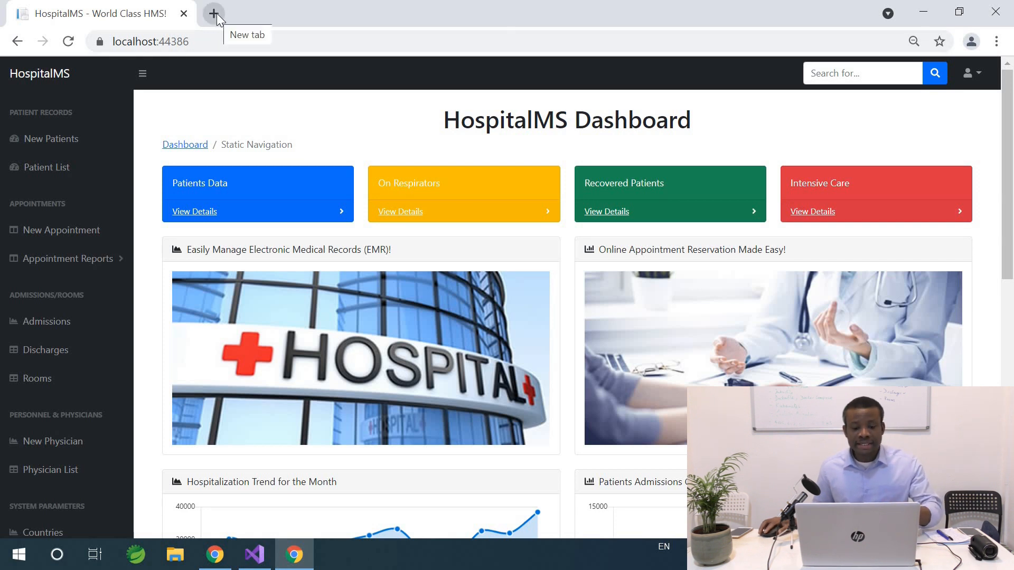
Step: Search Google for 'bootstrap template free' in a new tab
{"action": "left_click", "coordinate": [214, 13]}
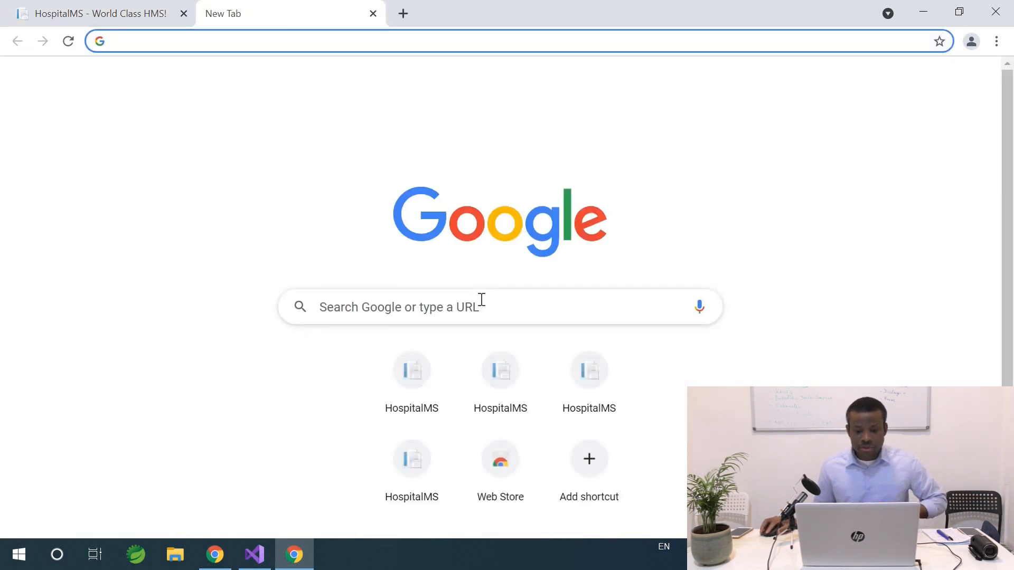
{"action": "left_click", "coordinate": [499, 306]}
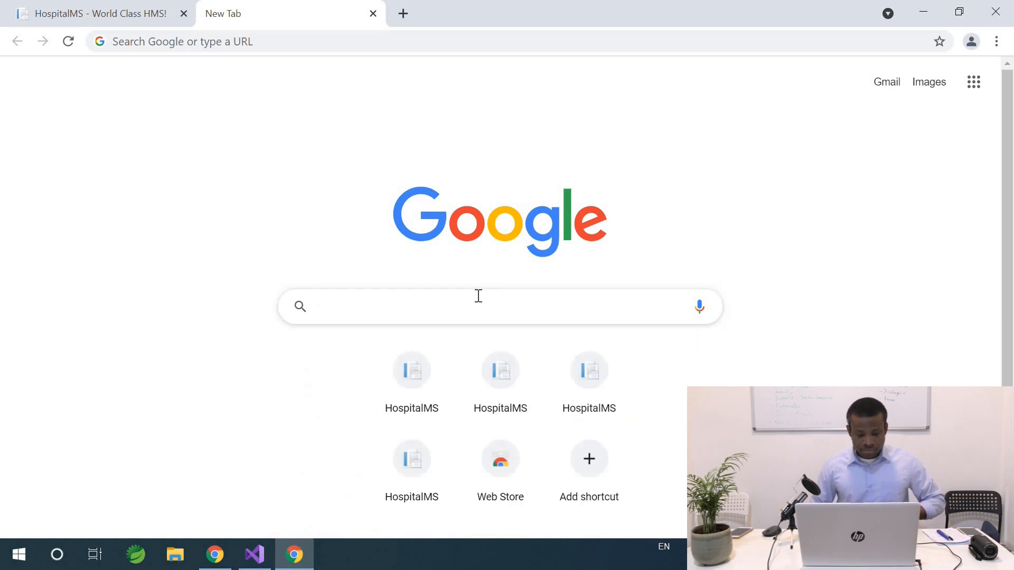
{"action": "type", "text": "template"}
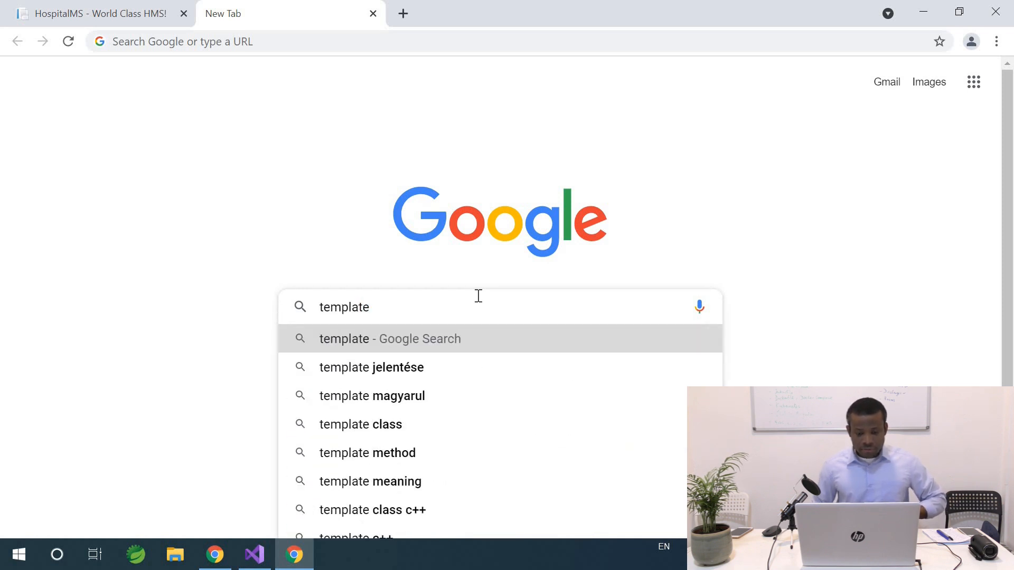
{"action": "key", "text": "ctrl+a"}
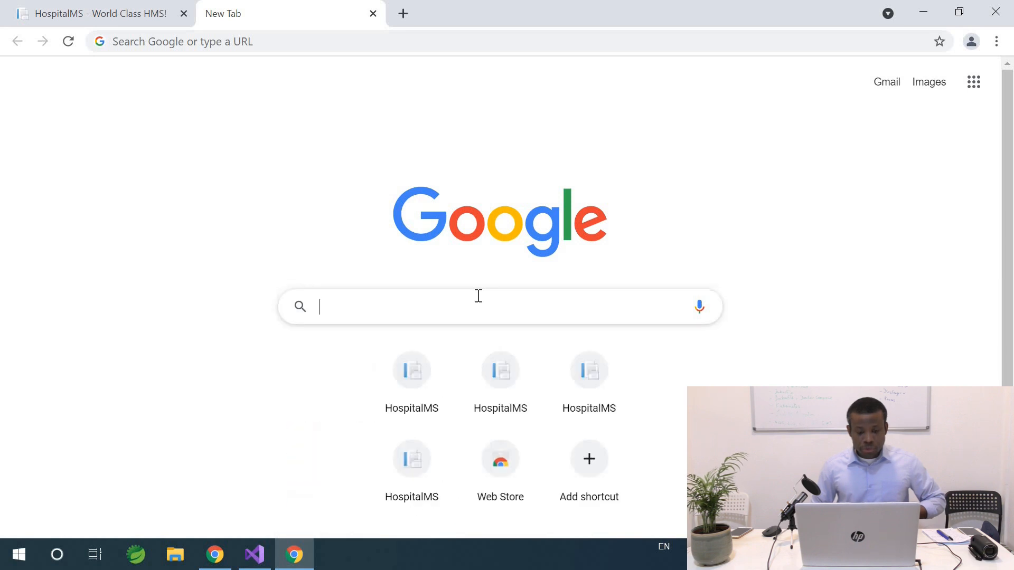
{"action": "type", "text": "bot"}
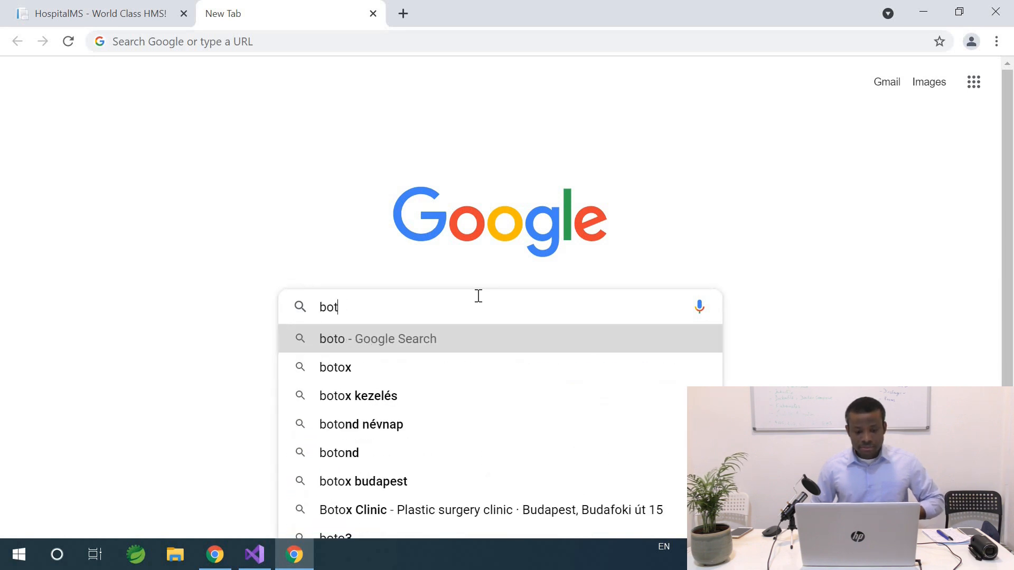
{"action": "type", "text": "ootstrap template free"}
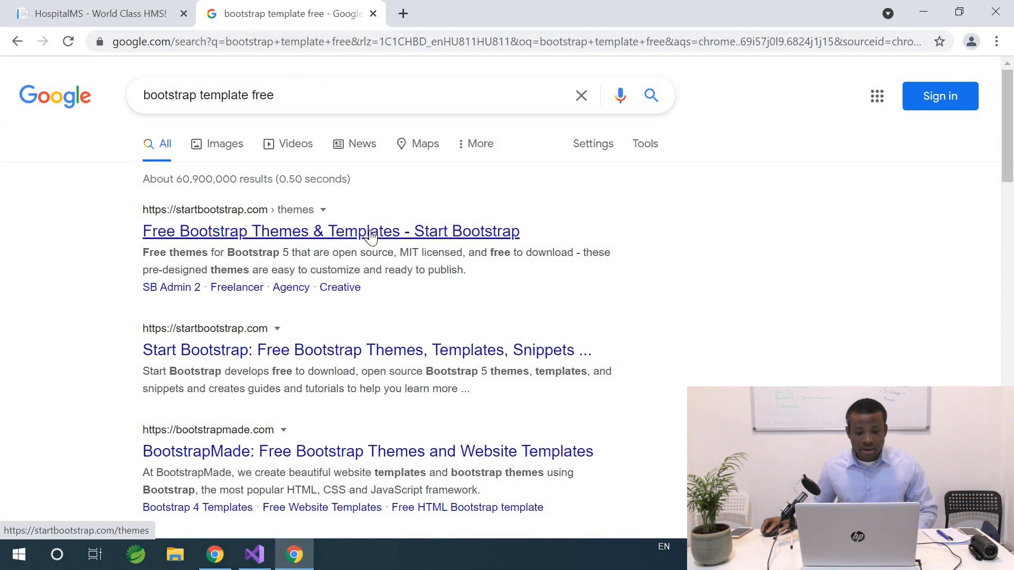
Step: Browse Start Bootstrap's free themes to SB Admin, then return to the HospitalMS tab
{"action": "left_click", "coordinate": [331, 231]}
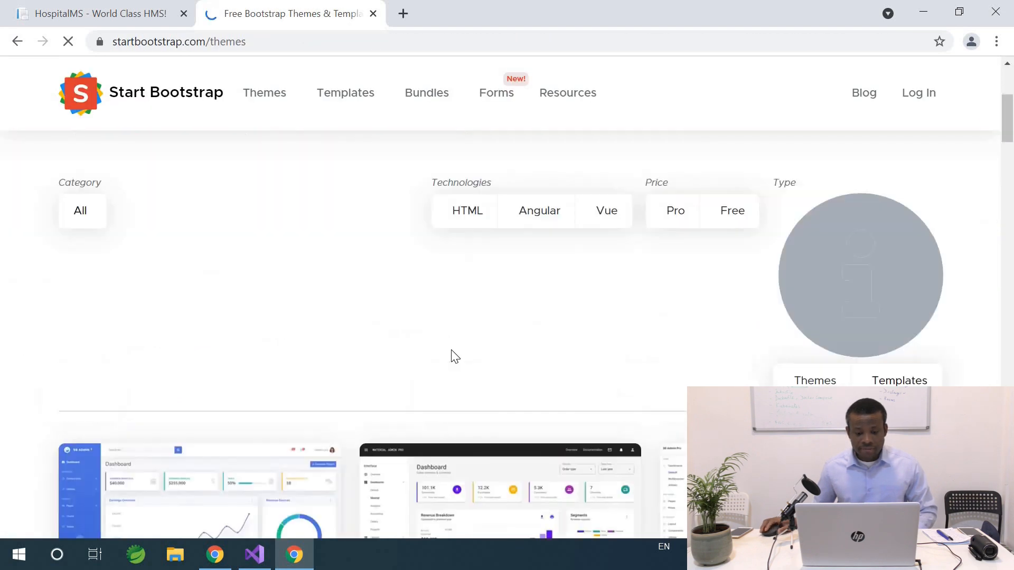
{"action": "scroll", "scroll_direction": "down", "scroll_amount": 3}
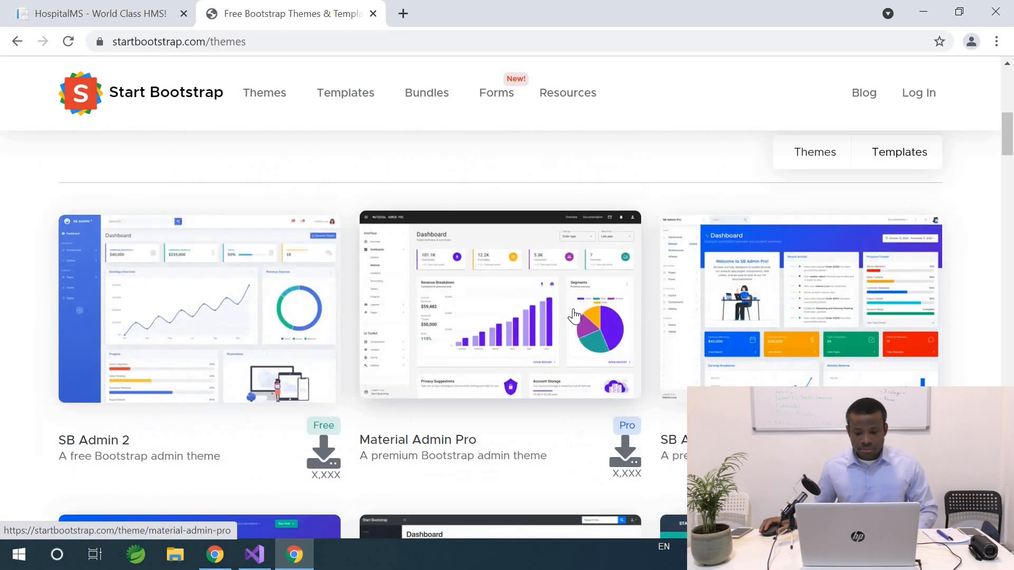
{"action": "scroll", "scroll_direction": "down", "scroll_amount": 3}
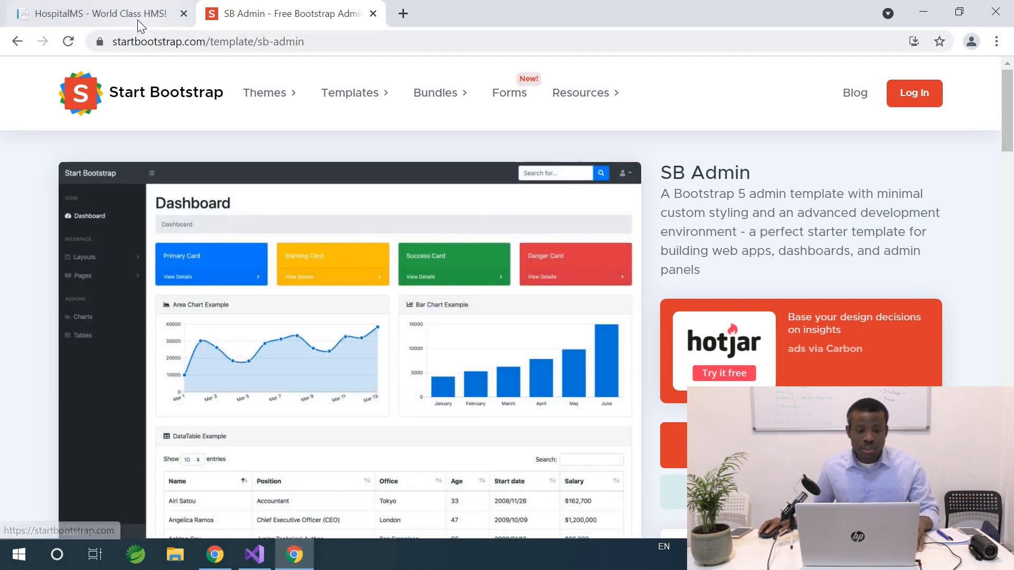
{"action": "left_click", "coordinate": [97, 13]}
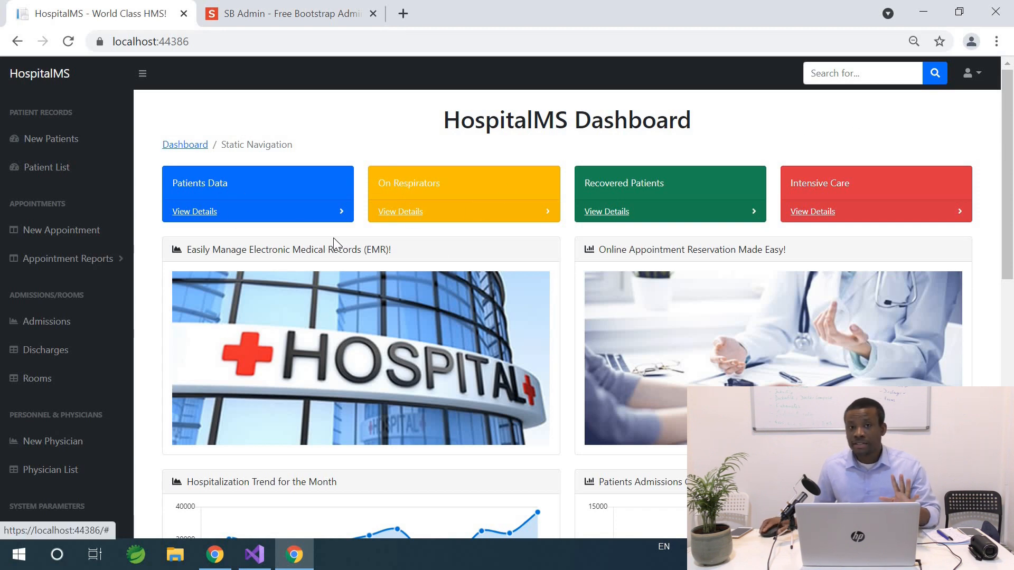
{"action": "scroll", "scroll_direction": "down", "scroll_amount": 3}
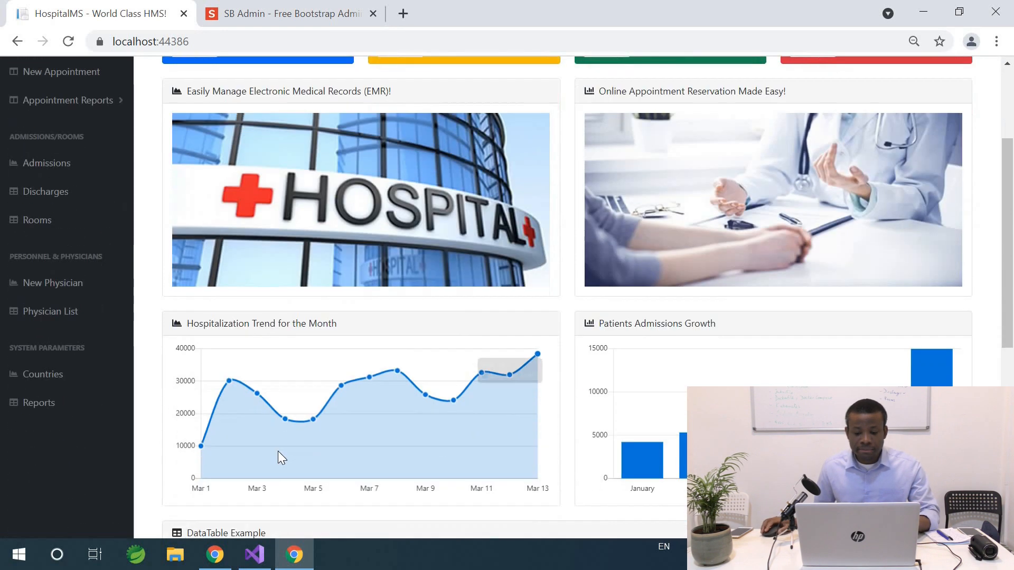
{"action": "scroll", "scroll_direction": "up", "scroll_amount": 3}
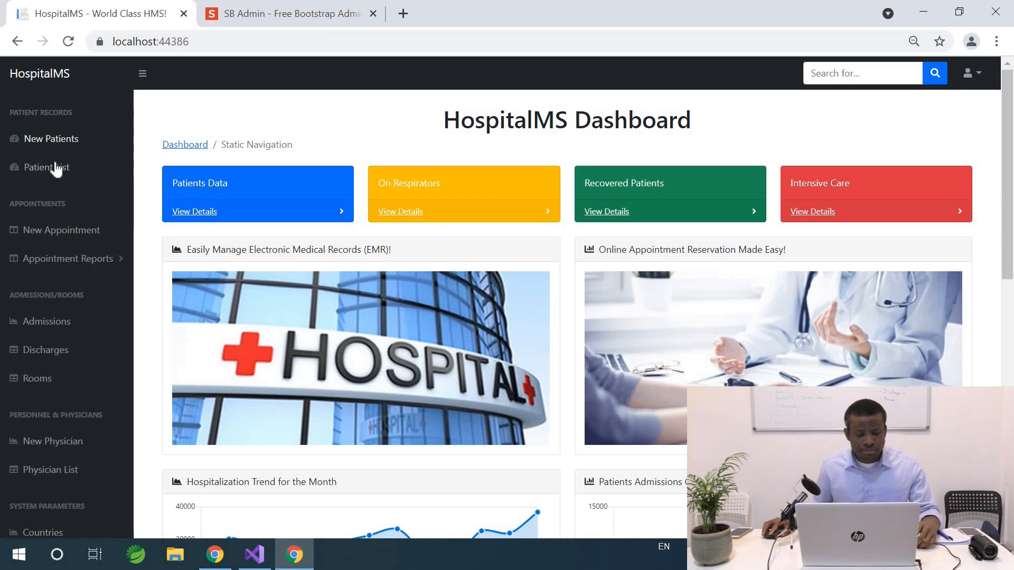
Step: Open the Patient List and enlarge, then close, two patients' photos
{"action": "left_click", "coordinate": [46, 167]}
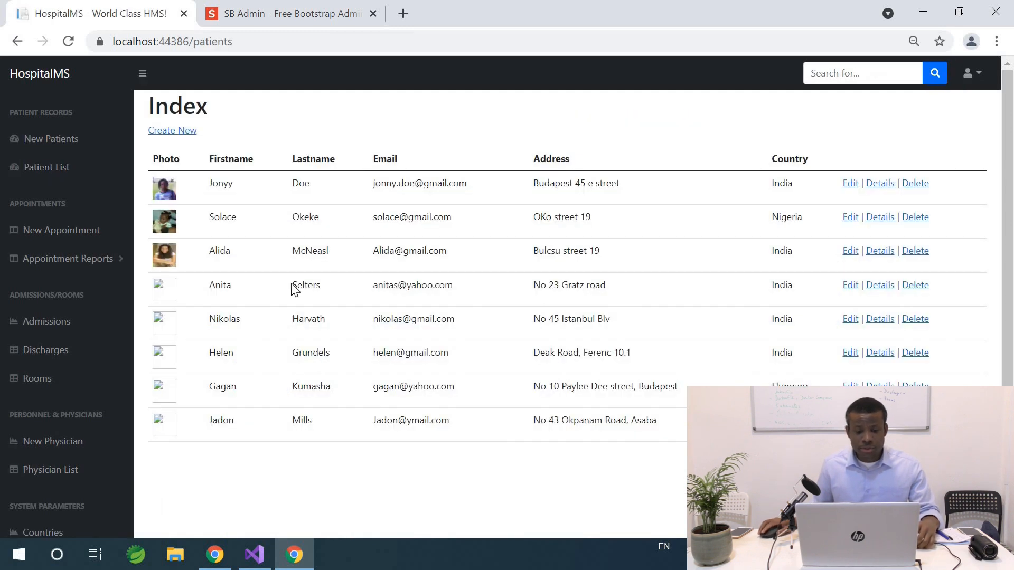
{"action": "mouse_move", "coordinate": [273, 257]}
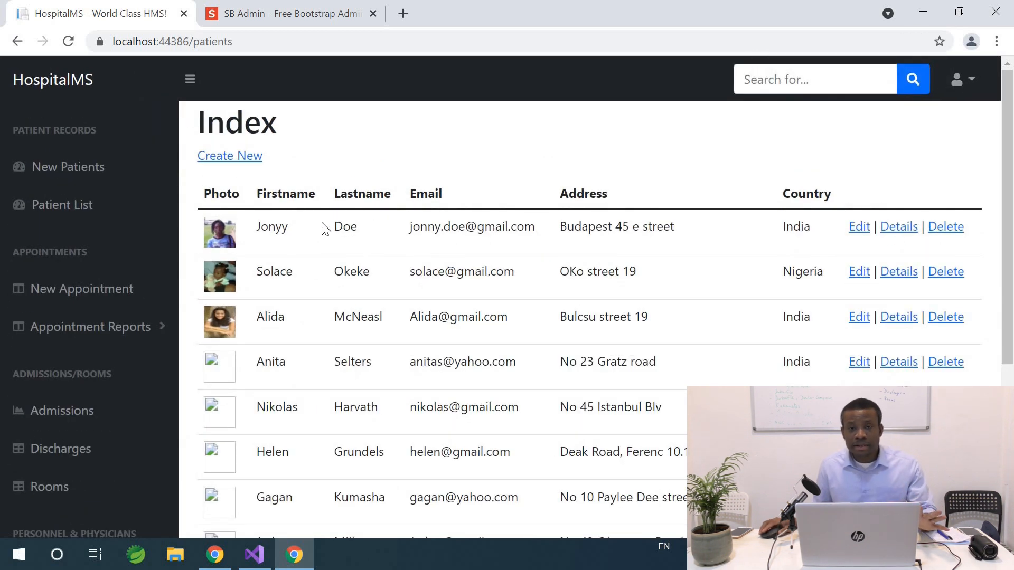
{"action": "mouse_move", "coordinate": [307, 254]}
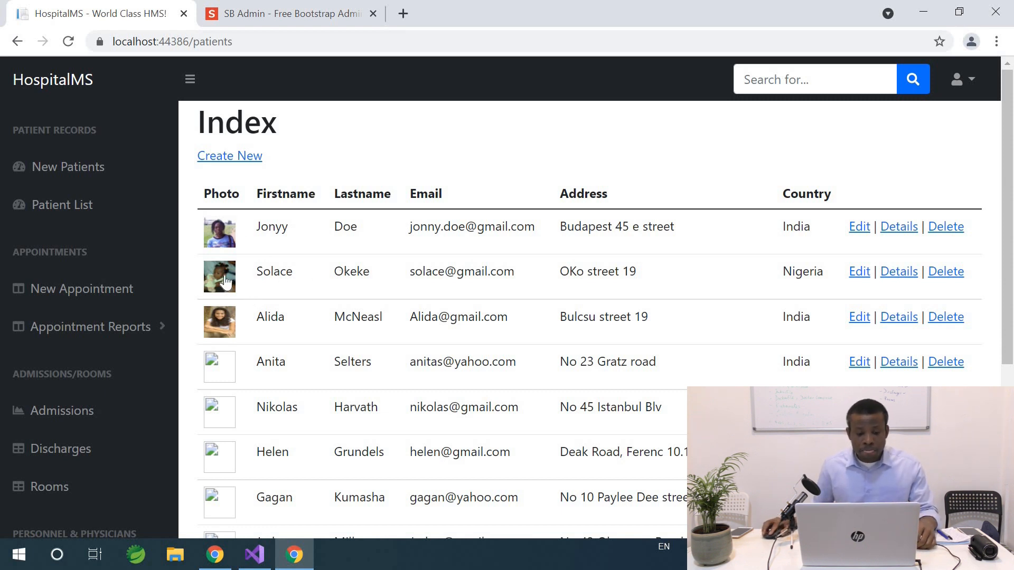
{"action": "left_click", "coordinate": [219, 322]}
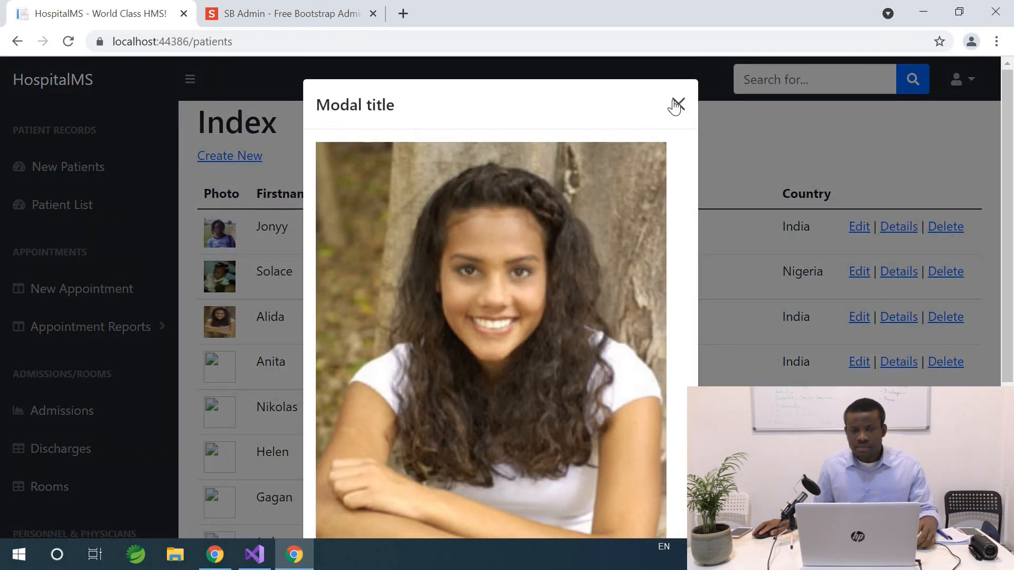
{"action": "left_click", "coordinate": [676, 104]}
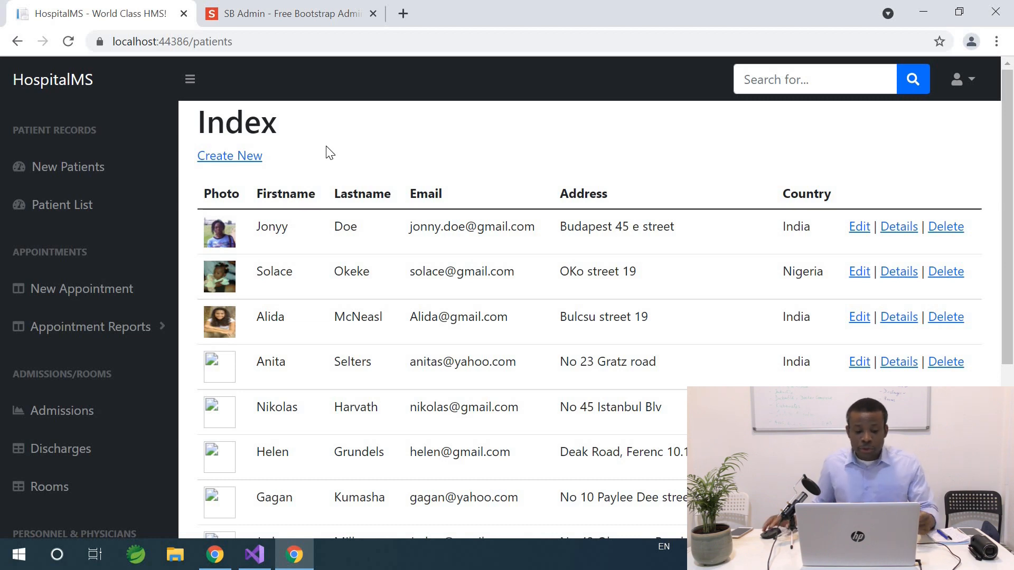
{"action": "left_click", "coordinate": [219, 276]}
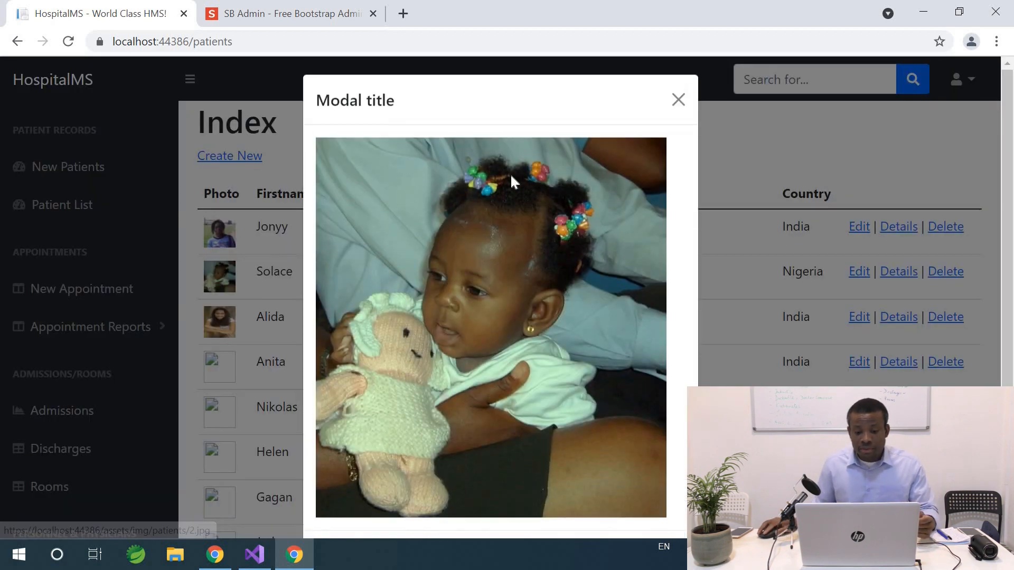
{"action": "left_click", "coordinate": [677, 100]}
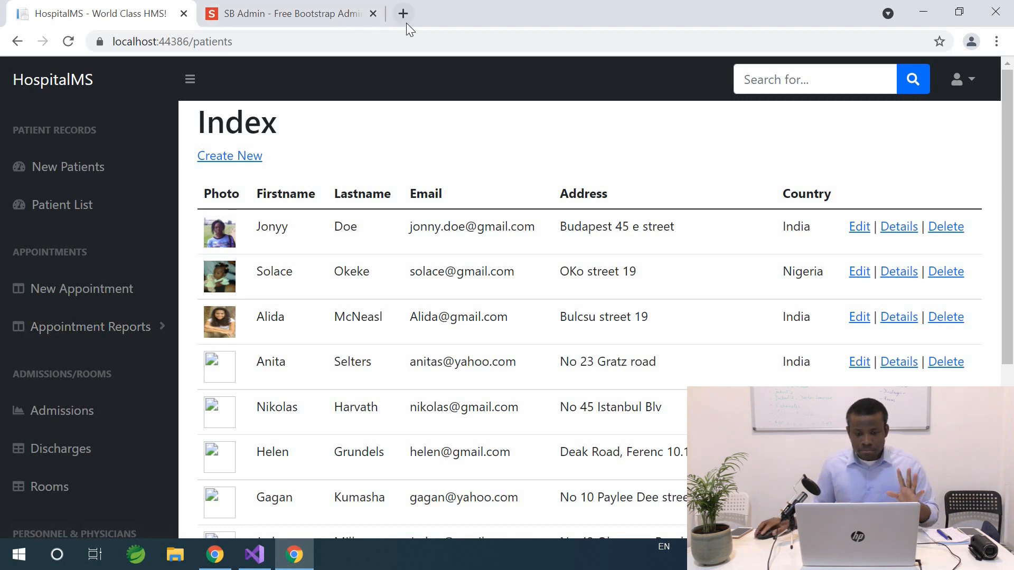
{"action": "left_click", "coordinate": [403, 12]}
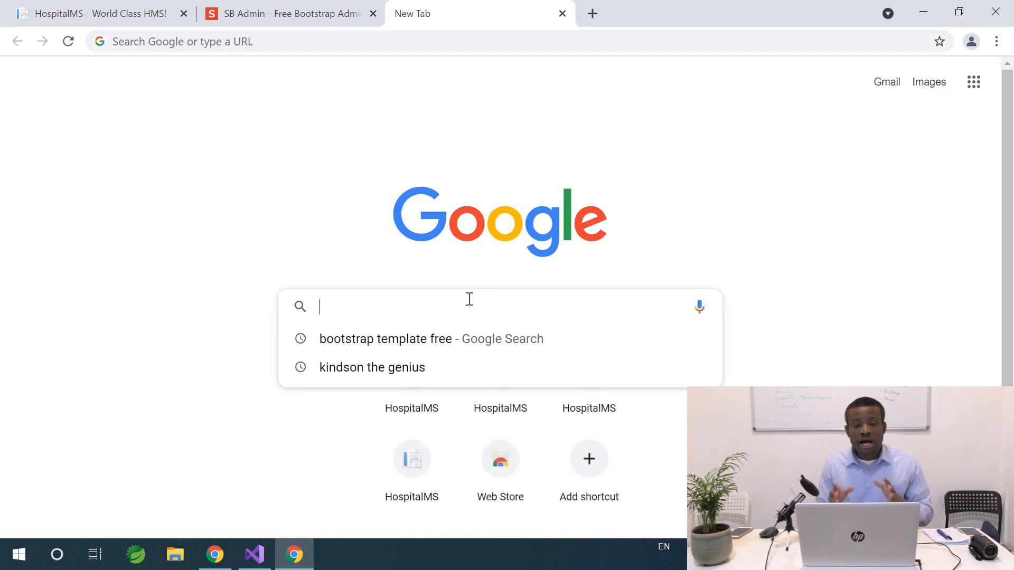
Step: Search Google for 'kindson github'
{"action": "type", "text": "github"}
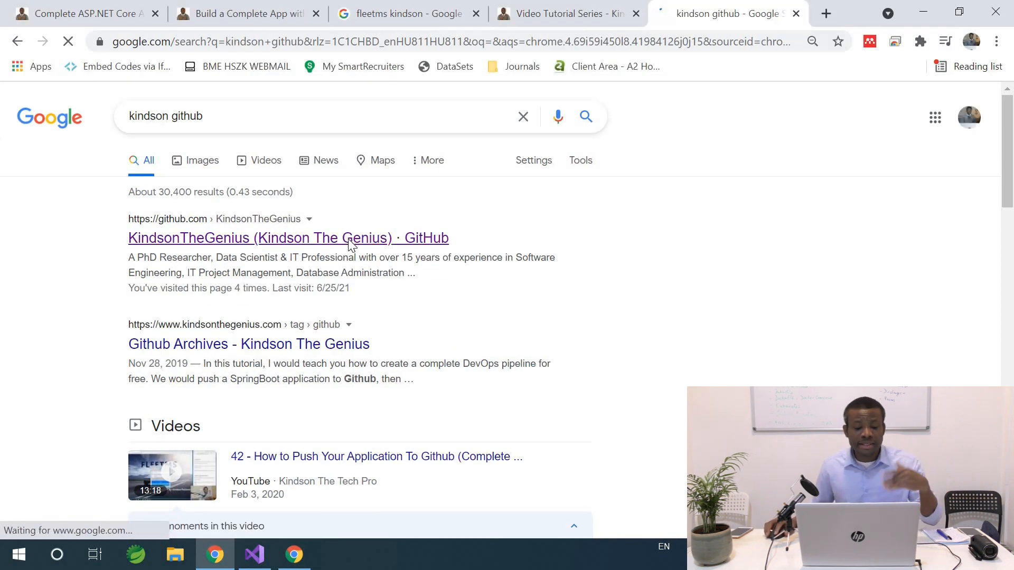
Step: From the KindsonTheGenius GitHub profile, open HospitalMS and its HospitalDemo folder
{"action": "left_click", "coordinate": [288, 238]}
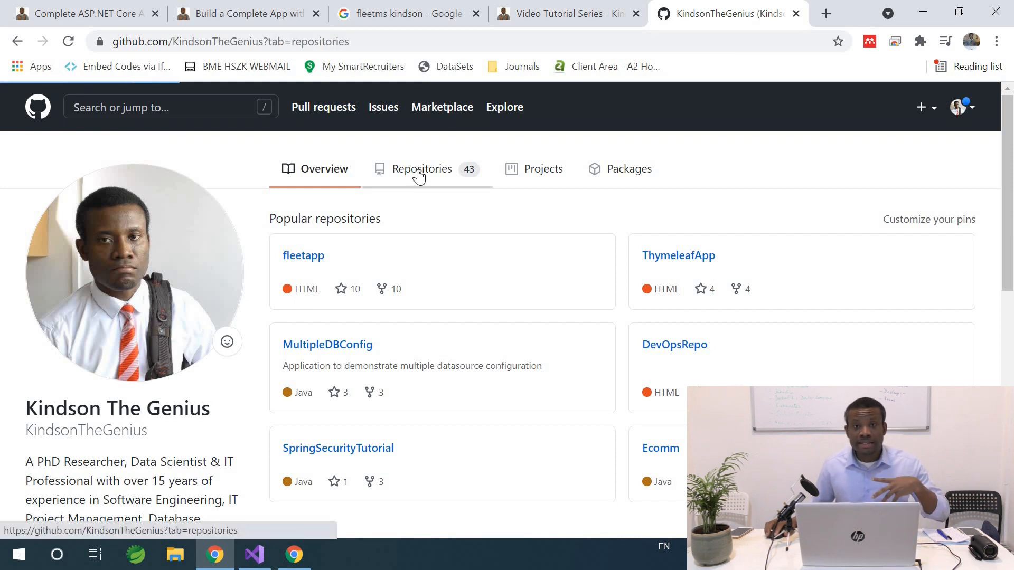
{"action": "left_click", "coordinate": [421, 169]}
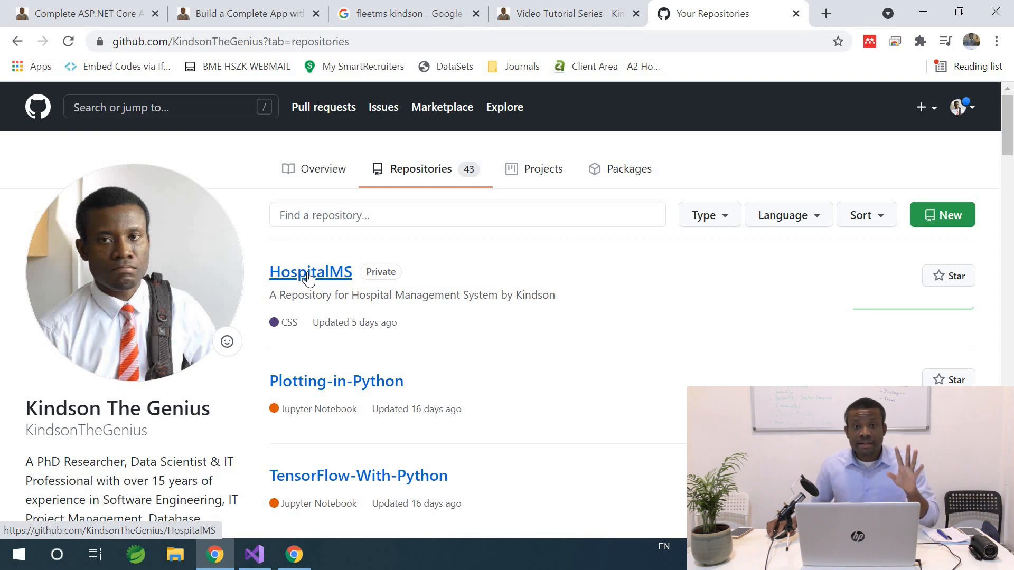
{"action": "left_click", "coordinate": [311, 272]}
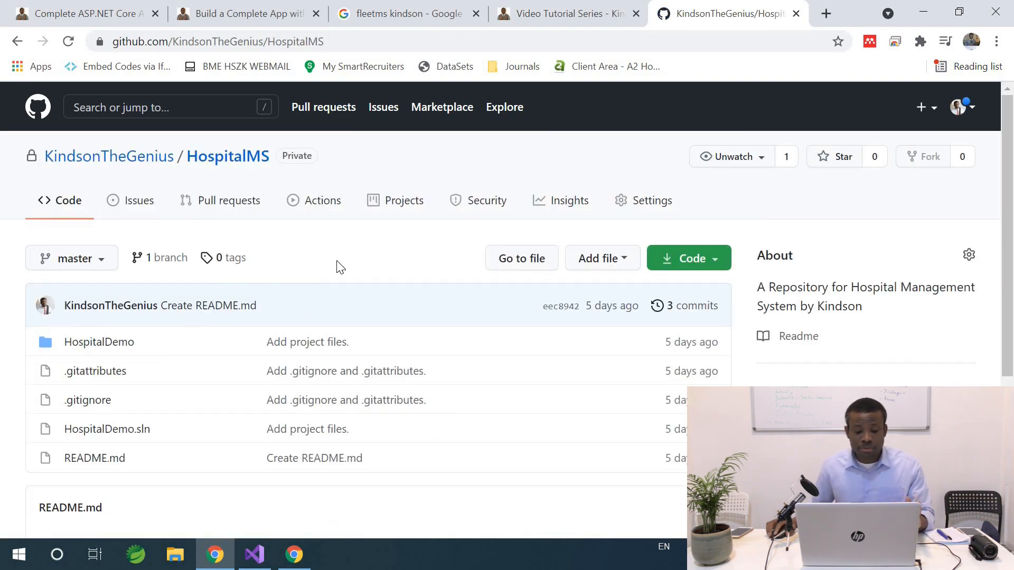
{"action": "left_click", "coordinate": [99, 342]}
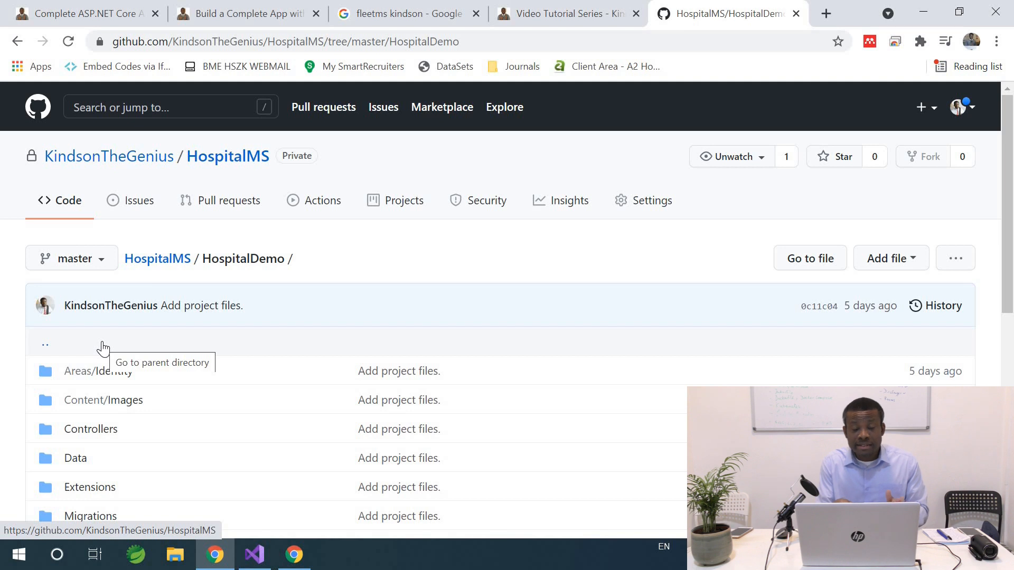
{"action": "mouse_move", "coordinate": [202, 305]}
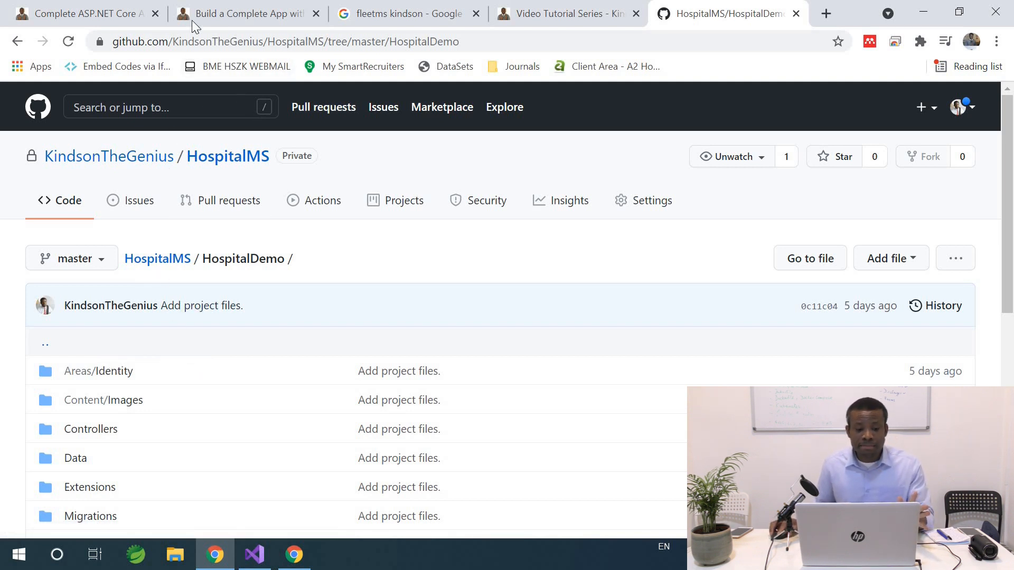
Step: Switch to the ASP.NET Core guide tab and scroll through its course parts
{"action": "left_click", "coordinate": [84, 12]}
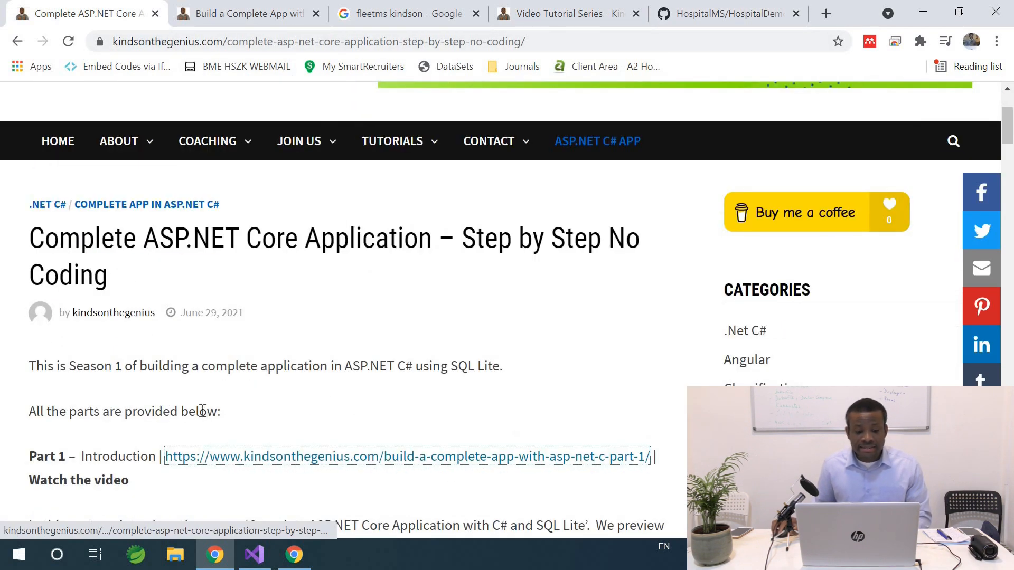
{"action": "scroll", "scroll_direction": "down", "scroll_amount": 3}
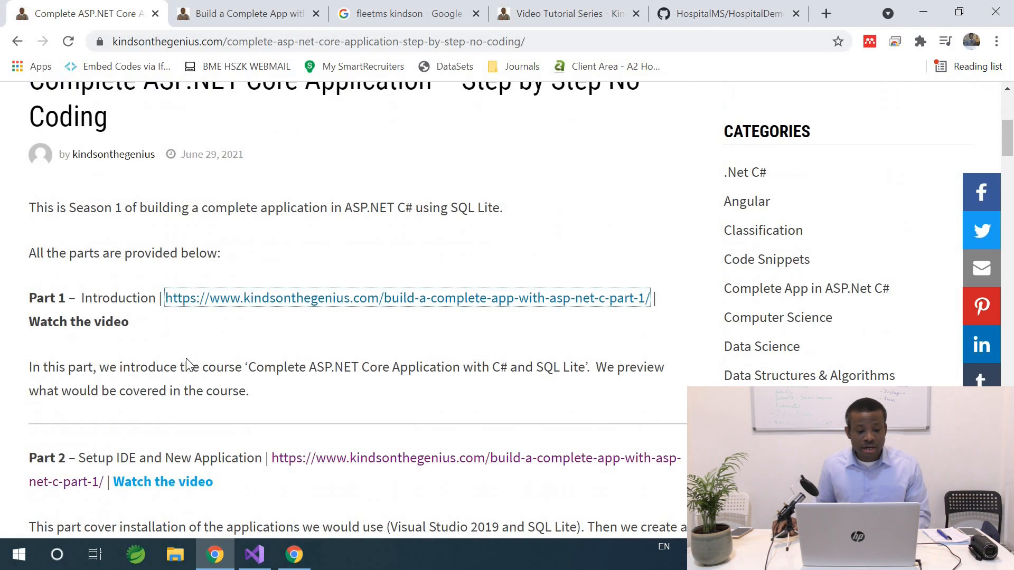
{"action": "scroll", "scroll_direction": "down", "scroll_amount": 3}
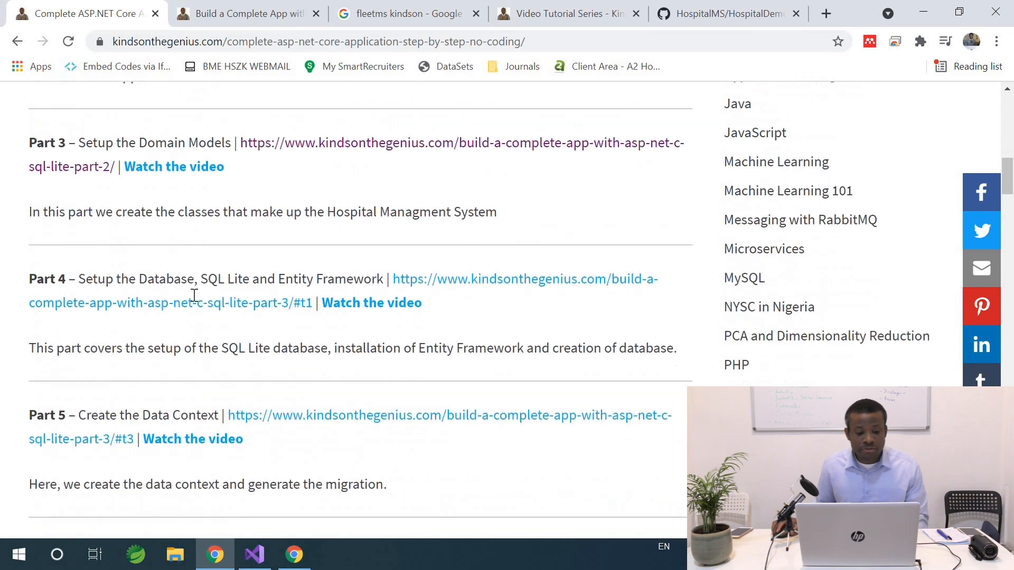
{"action": "scroll", "scroll_direction": "down", "scroll_amount": 3}
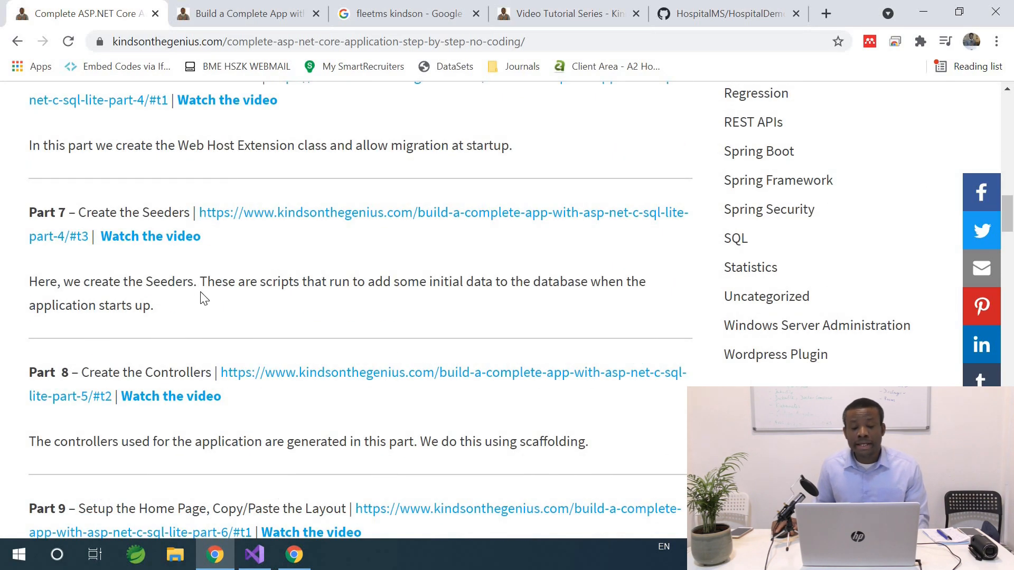
{"action": "scroll", "scroll_direction": "down", "scroll_amount": 3}
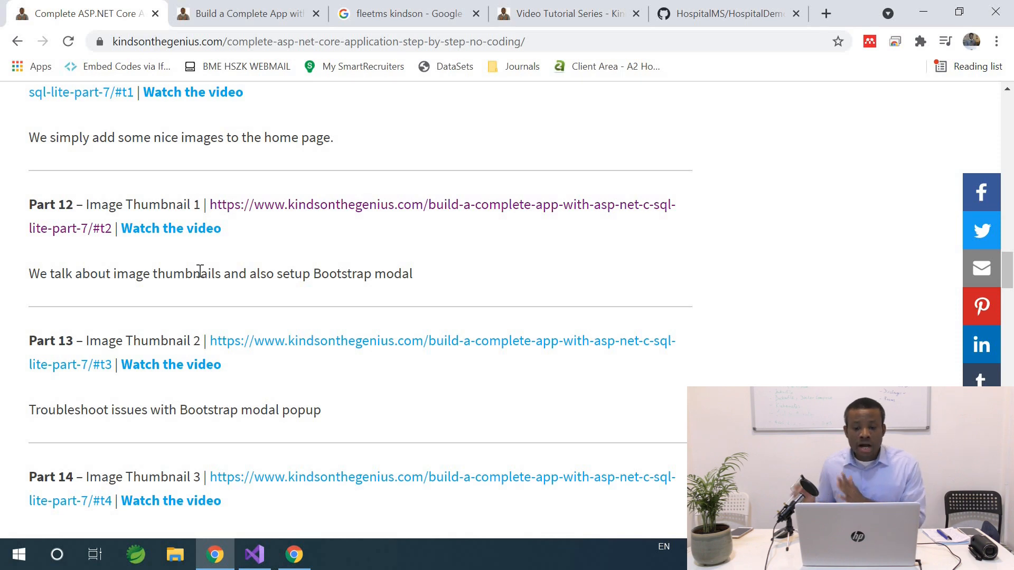
Step: Revisit the HospitalDemo folder on GitHub, then launch Firefox from the taskbar
{"action": "left_click", "coordinate": [724, 13]}
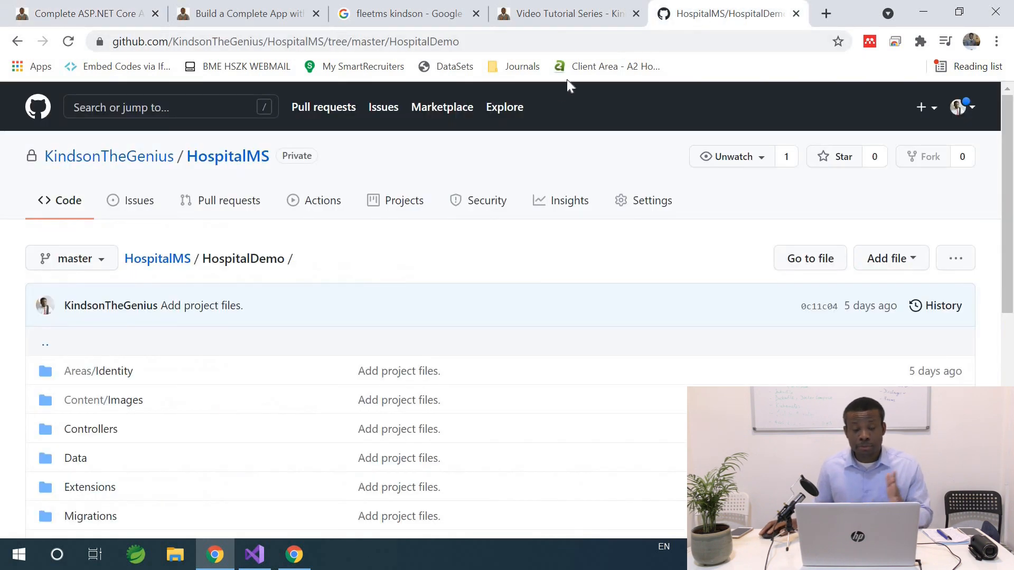
{"action": "mouse_move", "coordinate": [278, 407]}
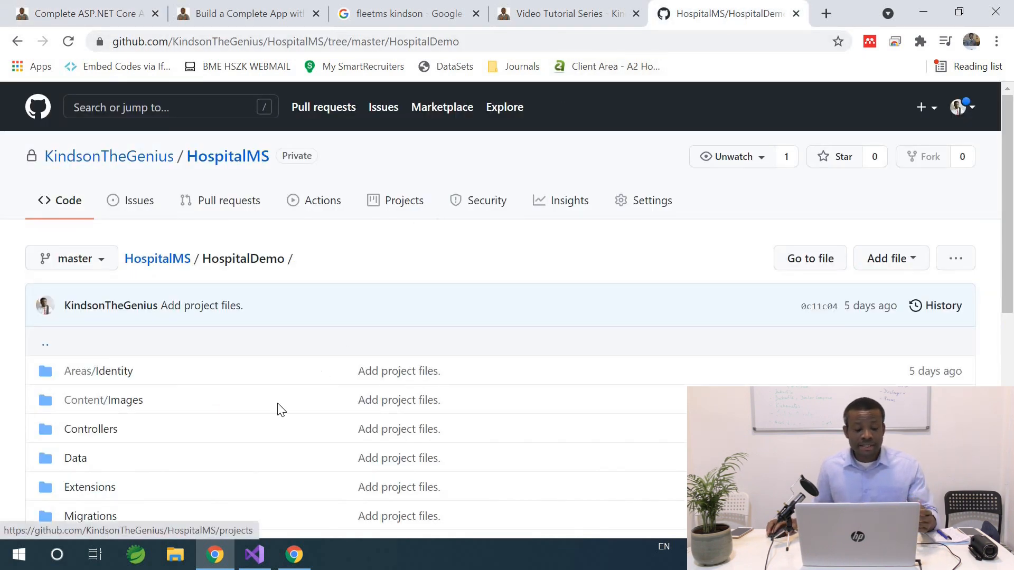
{"action": "scroll", "scroll_direction": "down", "scroll_amount": 3}
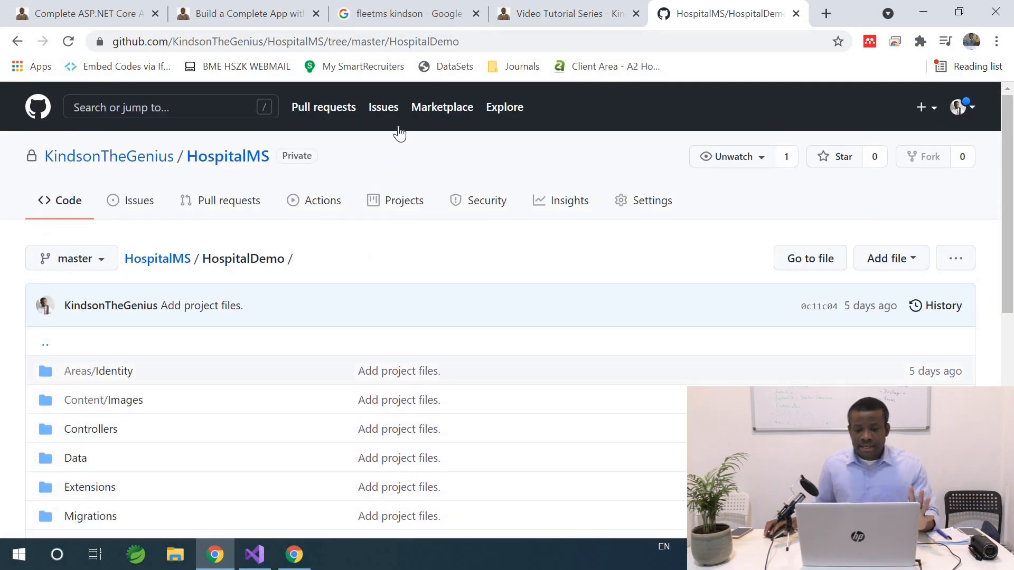
{"action": "mouse_move", "coordinate": [231, 485]}
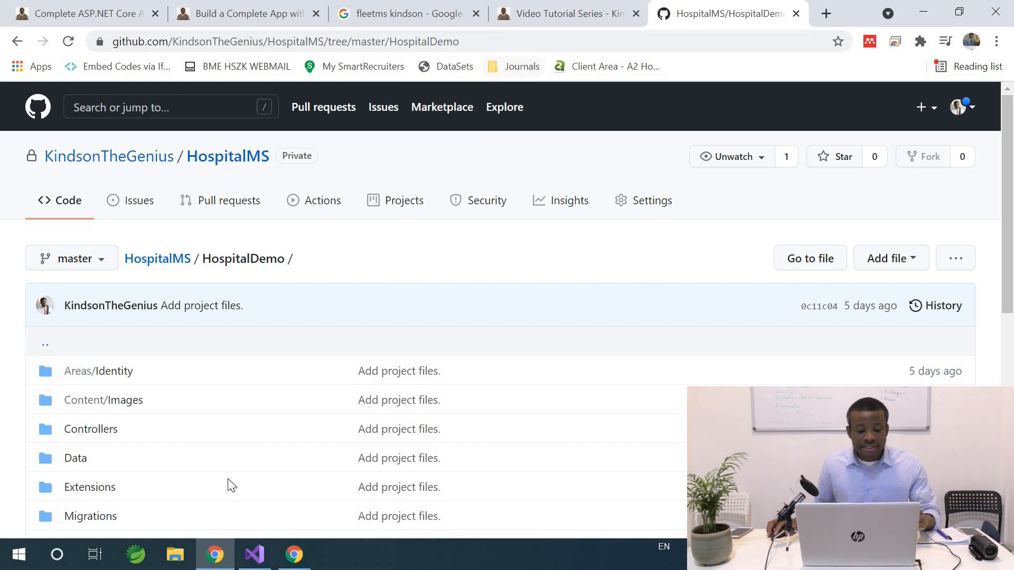
{"action": "left_click", "coordinate": [18, 554]}
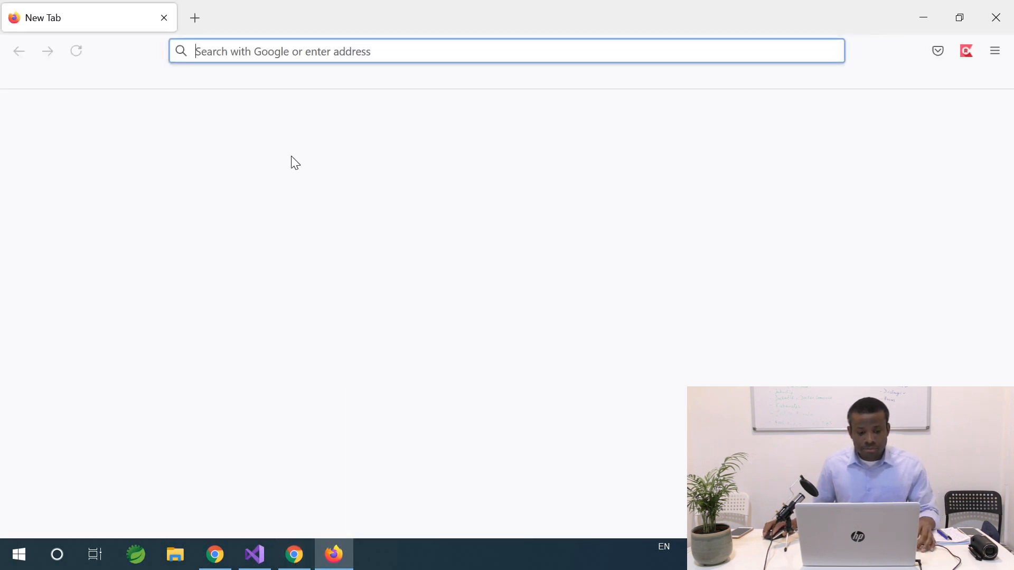
{"action": "mouse_move", "coordinate": [397, 208]}
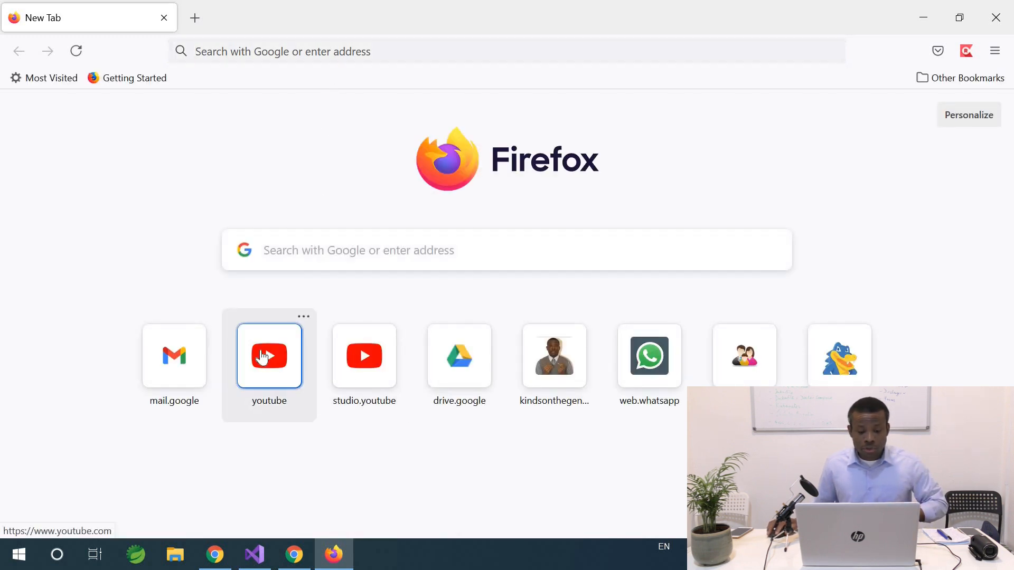
Step: Use Firefox's YouTube shortcut tile to reach the Kindson The Tech Pro channel
{"action": "left_click", "coordinate": [269, 355]}
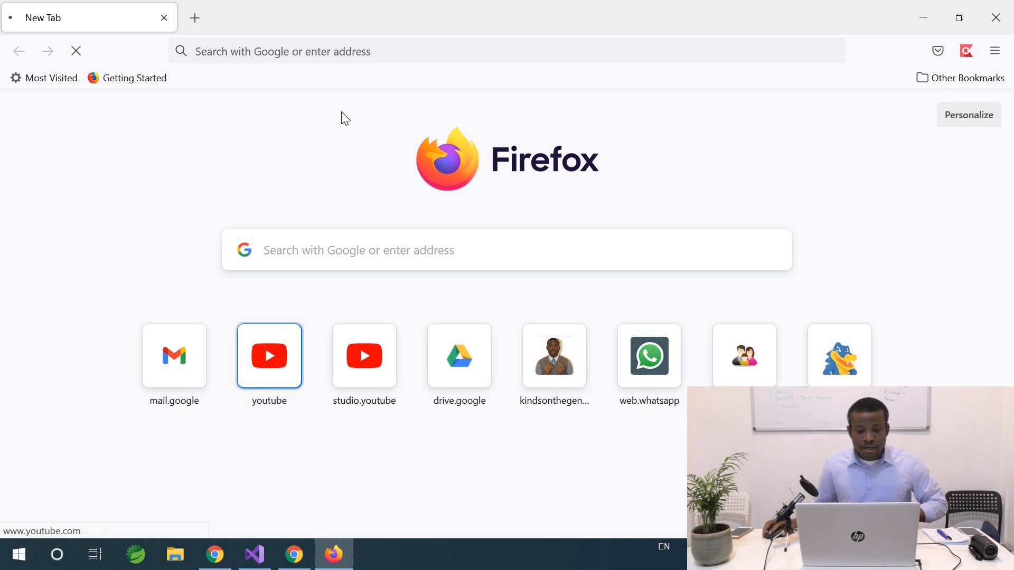
{"action": "left_click", "coordinate": [268, 355]}
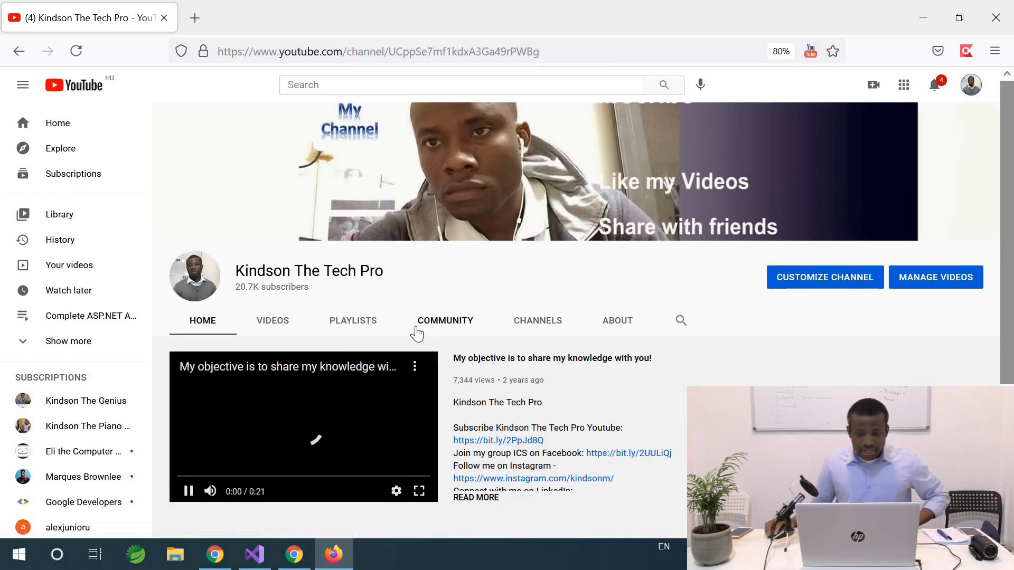
Step: Open the Complete ASP.NET Application with C# and SQL Lite playlist and scroll its videos
{"action": "left_click", "coordinate": [353, 320]}
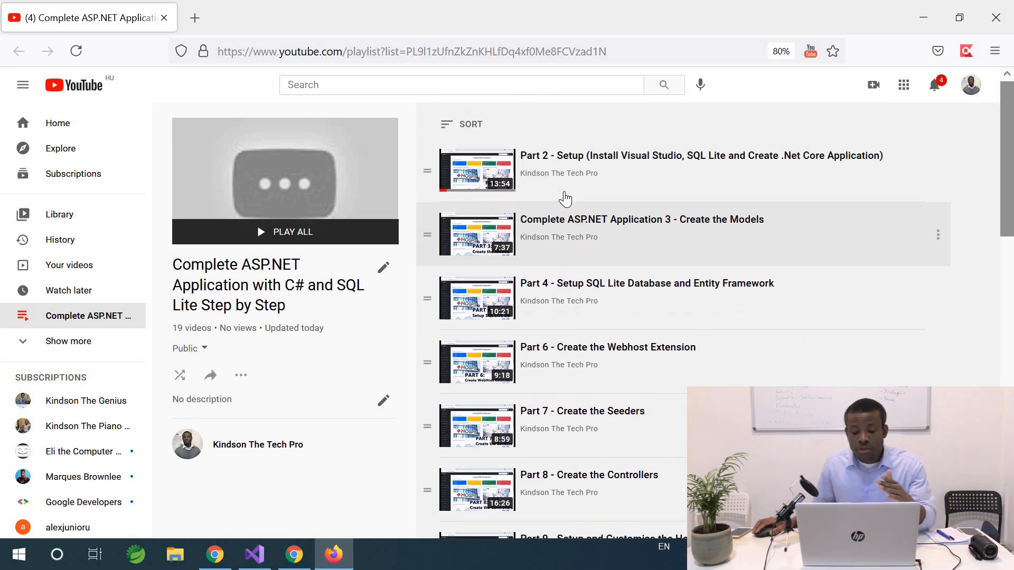
{"action": "scroll", "scroll_direction": "down", "scroll_amount": 3}
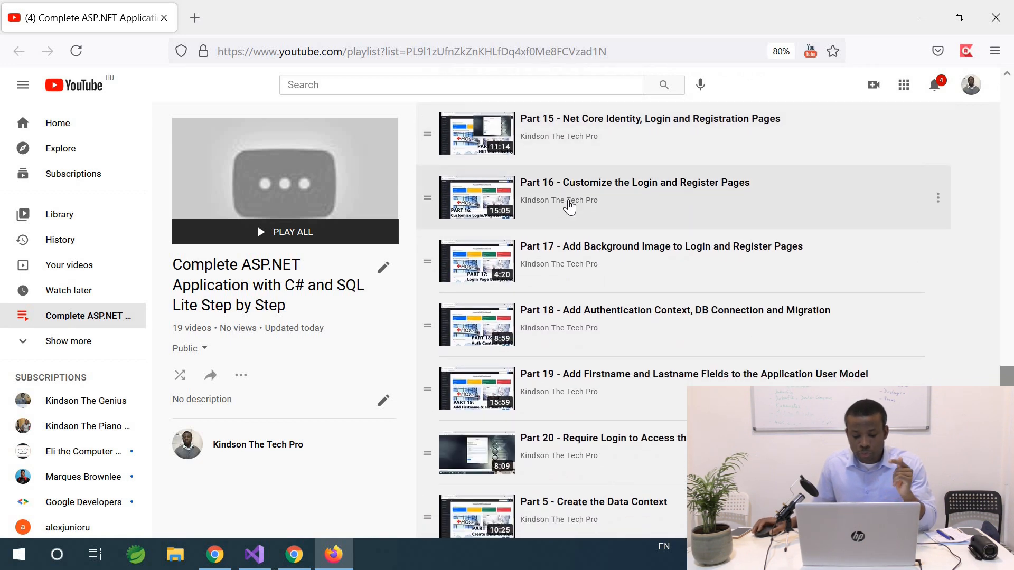
{"action": "scroll", "scroll_direction": "down", "scroll_amount": 3}
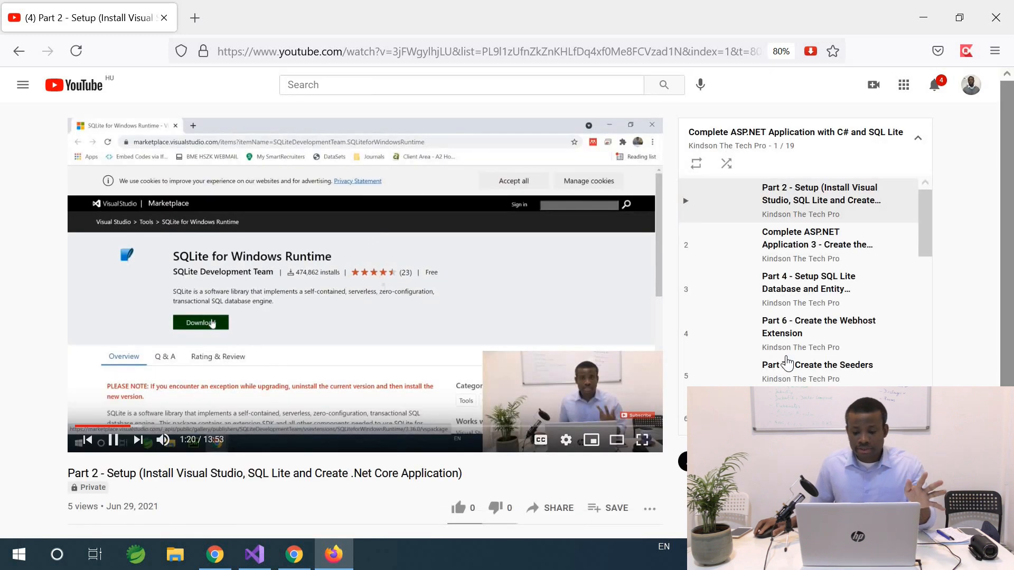
Step: Switch from the YouTube video to the Chrome HospitalMS - World Class HMS patient list tab
{"action": "left_click", "coordinate": [113, 440]}
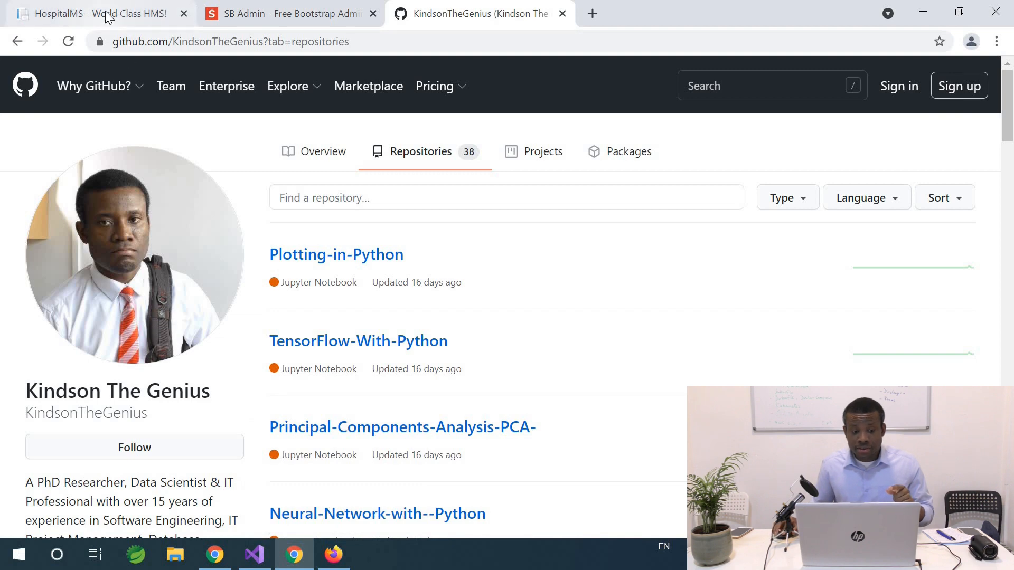
{"action": "left_click", "coordinate": [97, 12]}
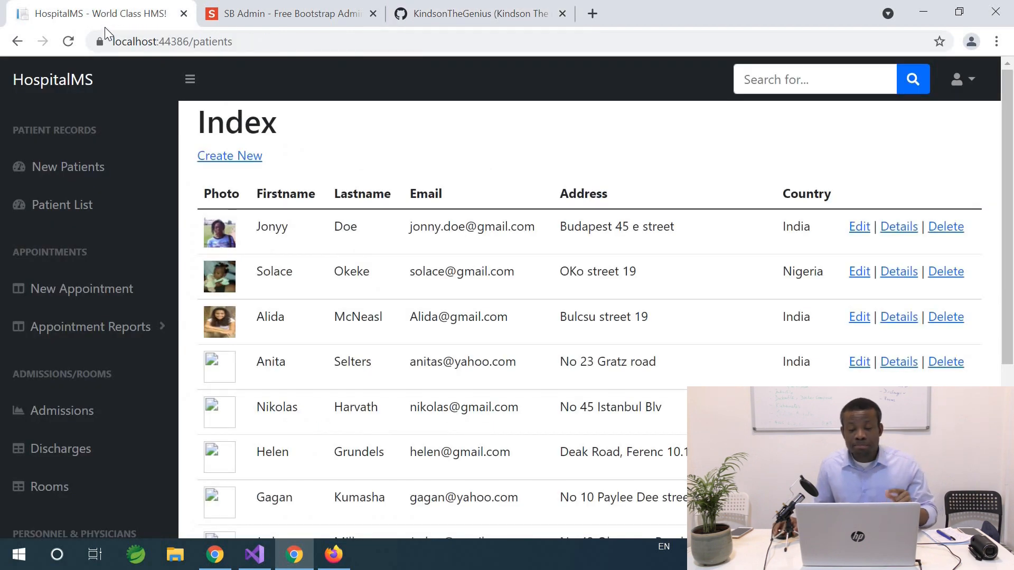